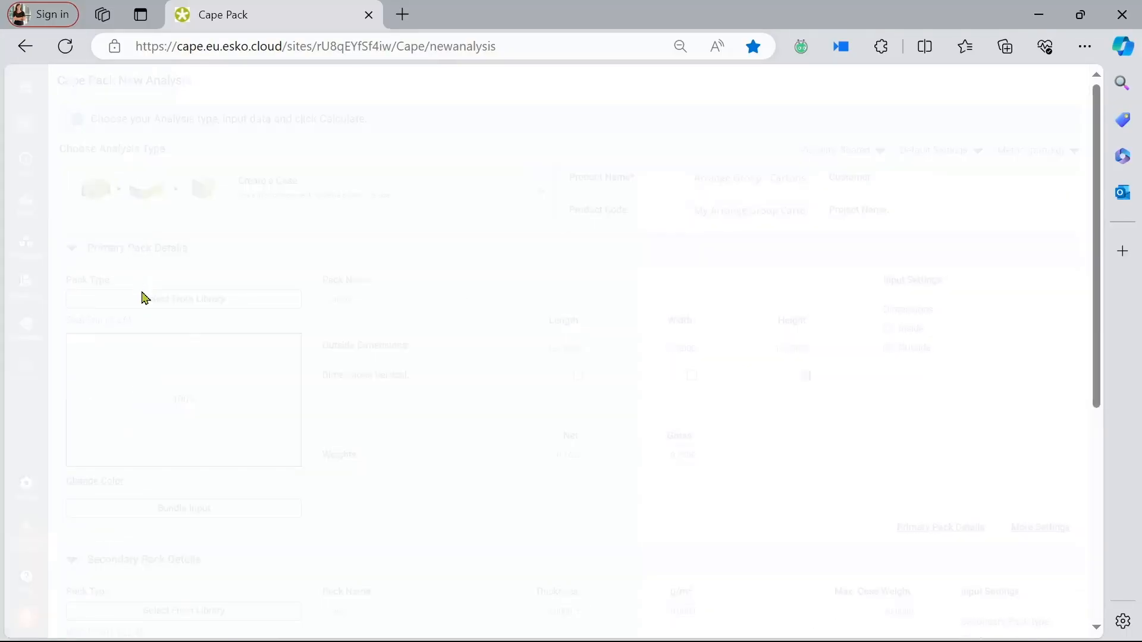
Choose 'Granola Pack + products' from the last library page as the primary pack.
click(183, 298)
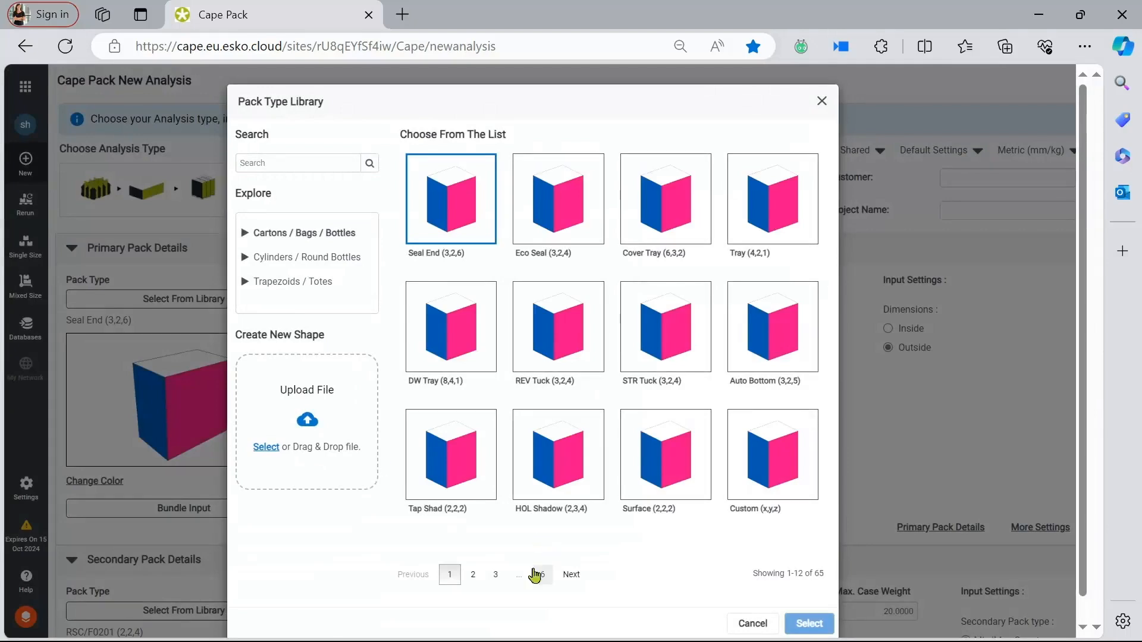
click(535, 575)
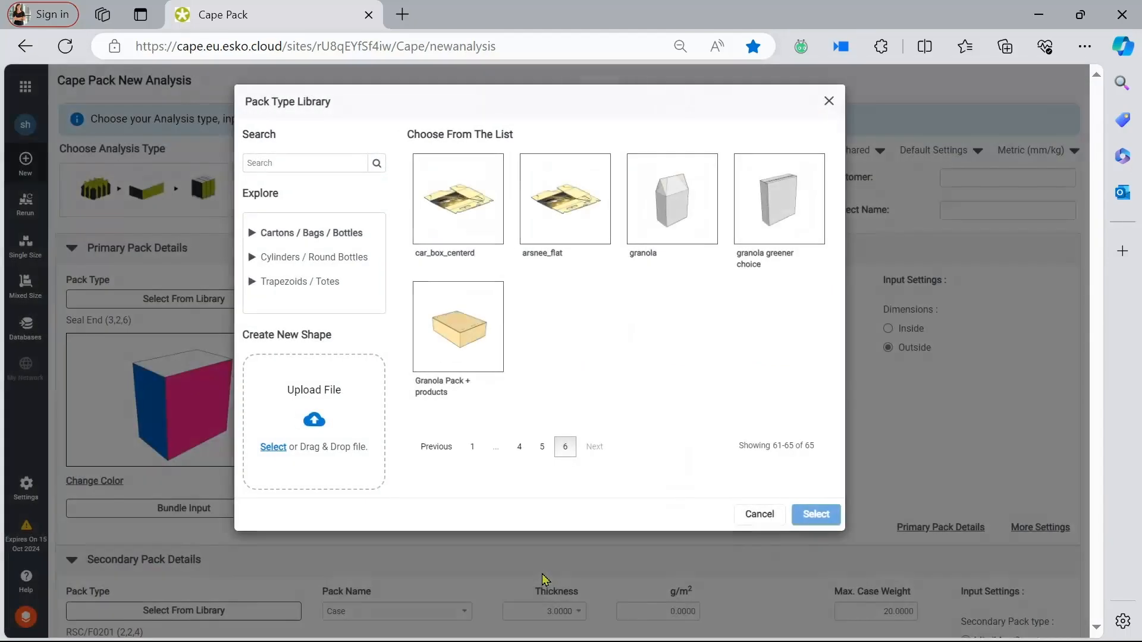
click(457, 326)
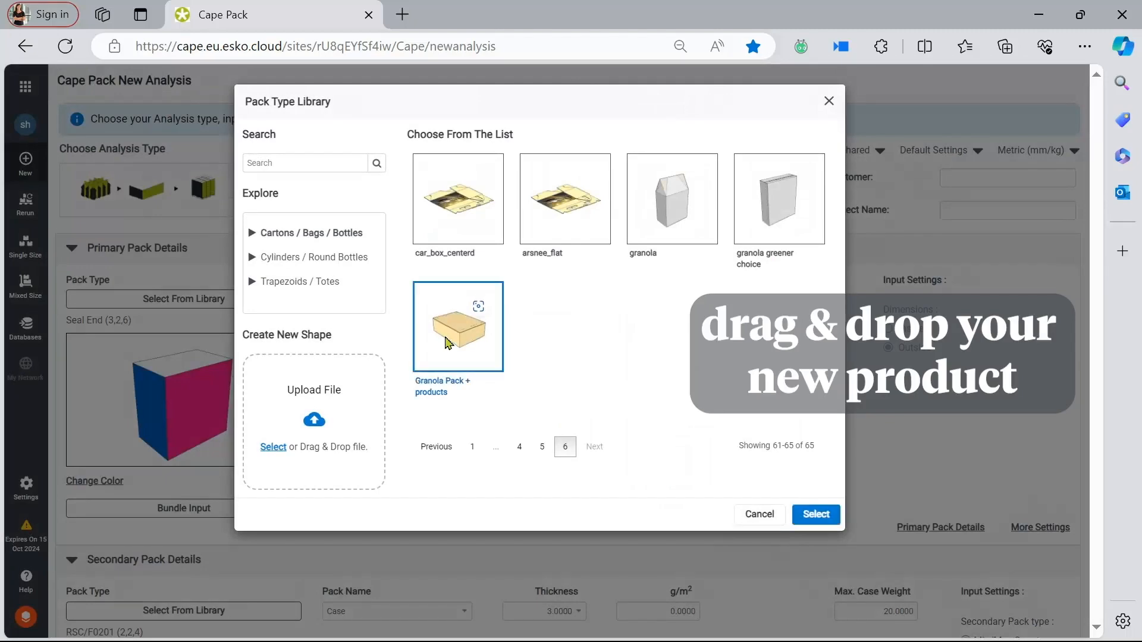
click(815, 514)
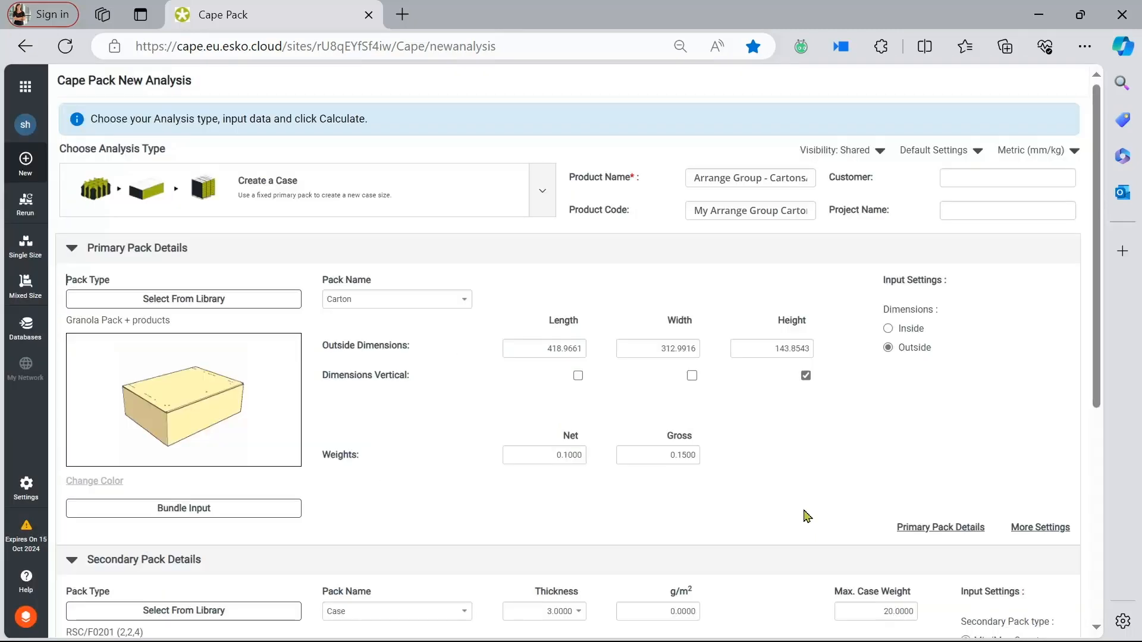
Set maximum case size to 900 × 700 × 600 and allow width and length vertical.
scroll(down, 3)
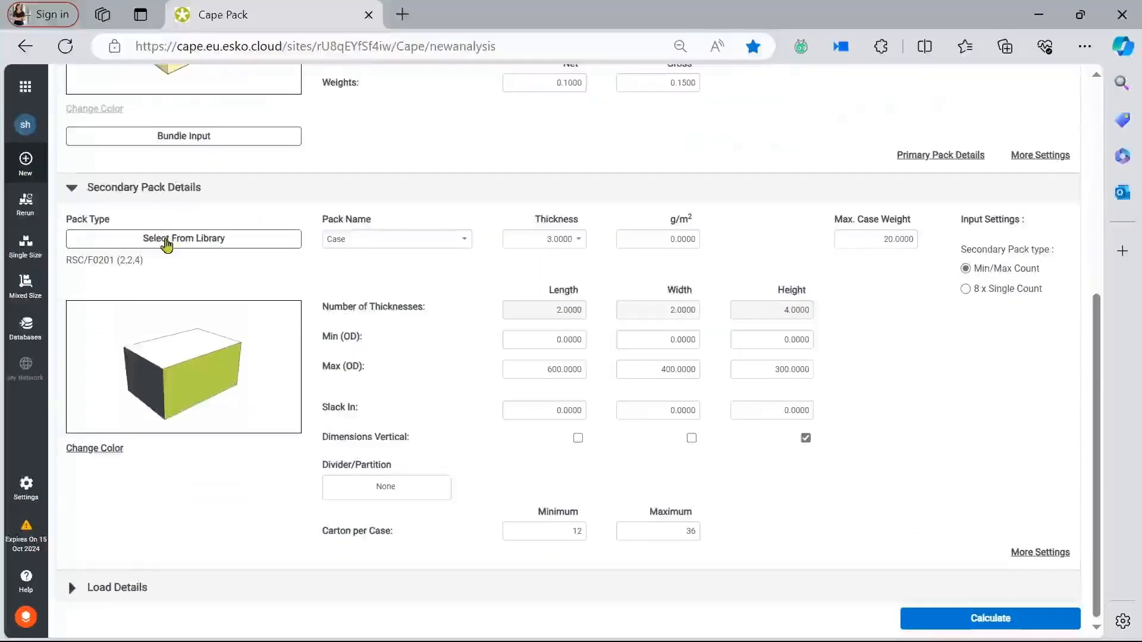
click(184, 238)
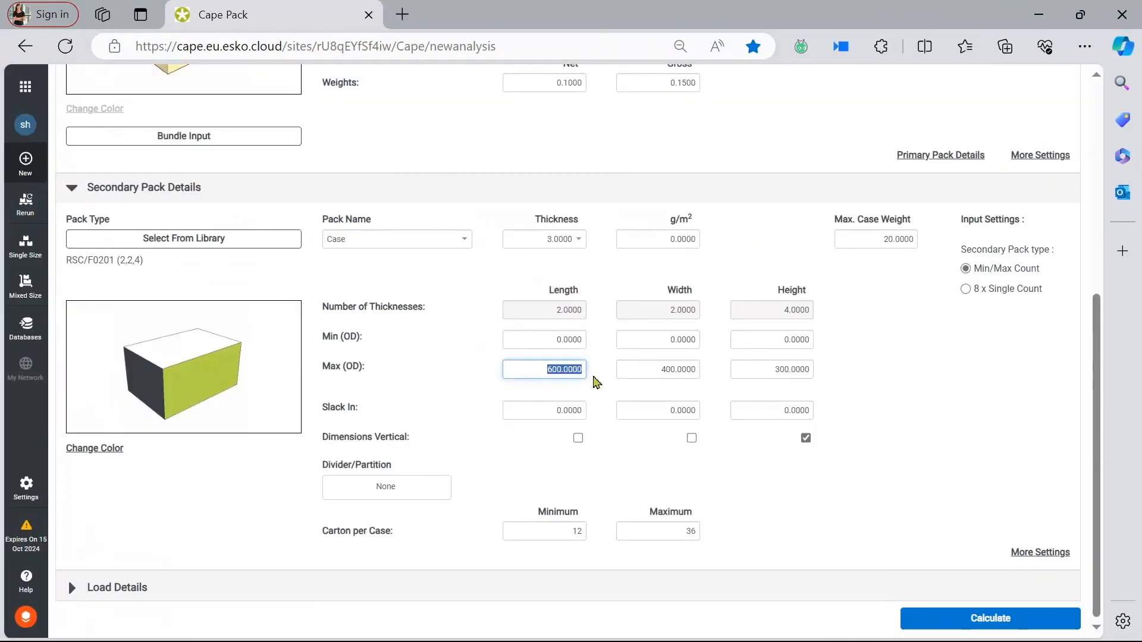
text(900)
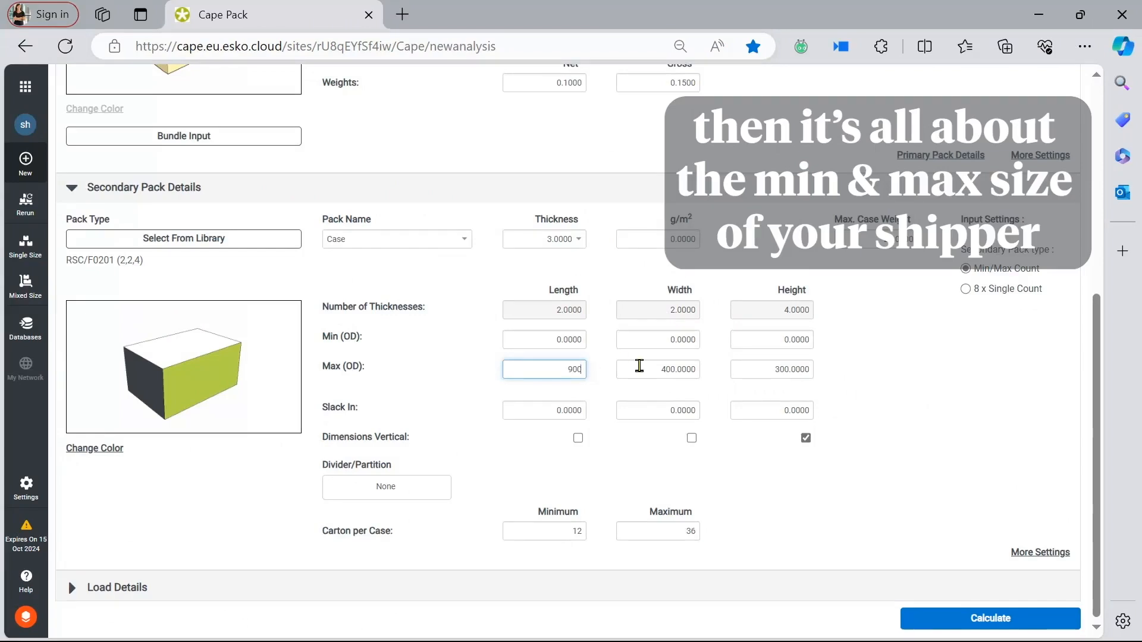
click(656, 369)
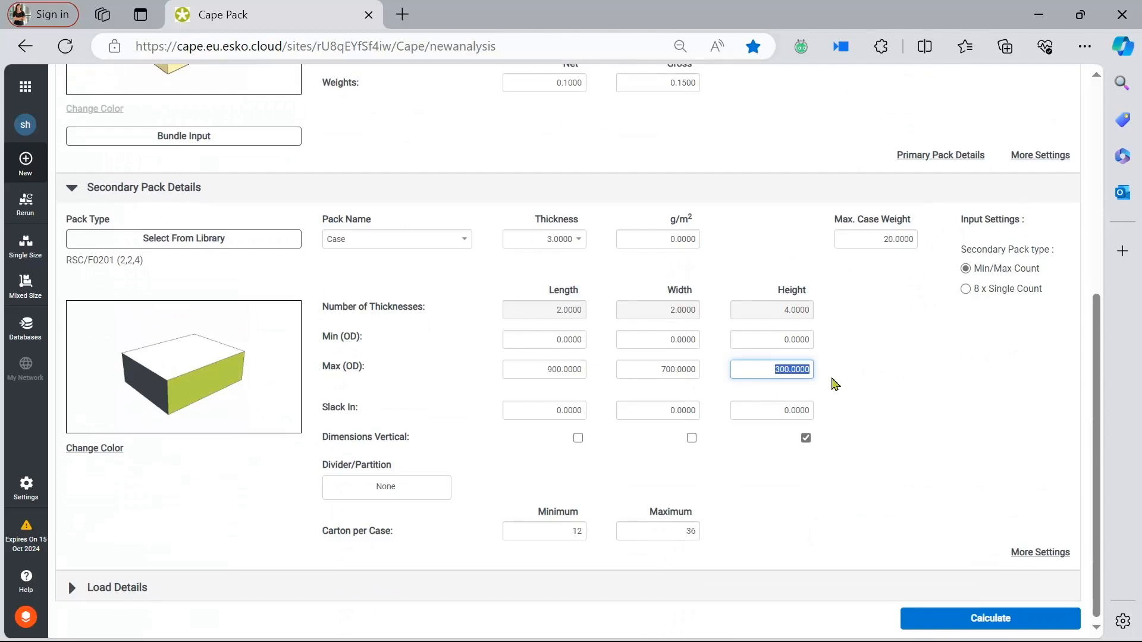
text(600.0000)
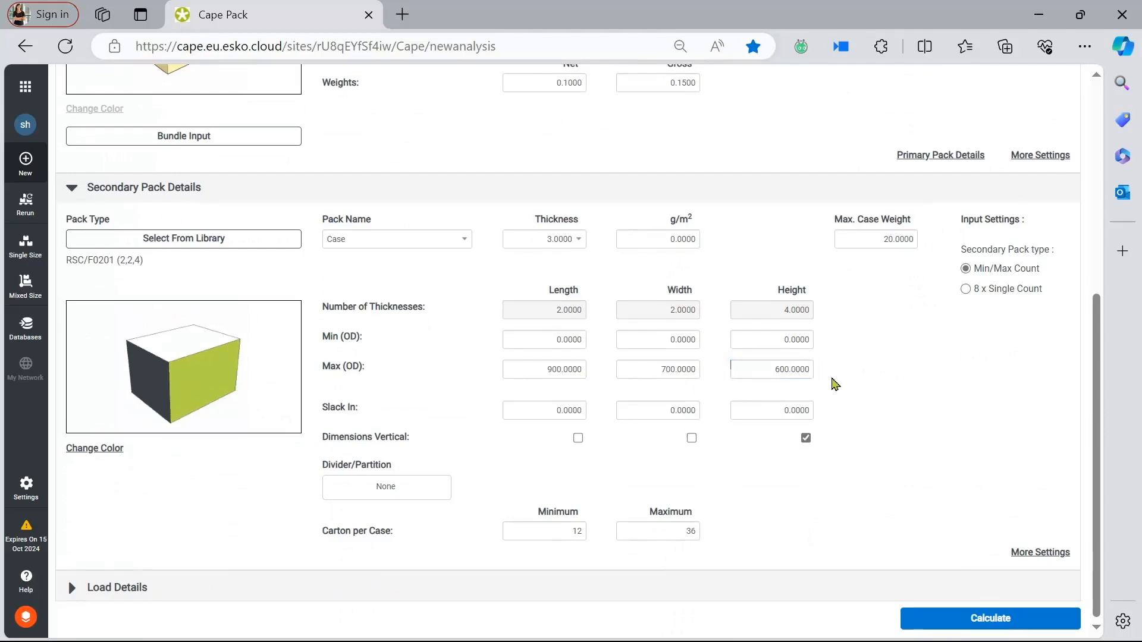
click(690, 438)
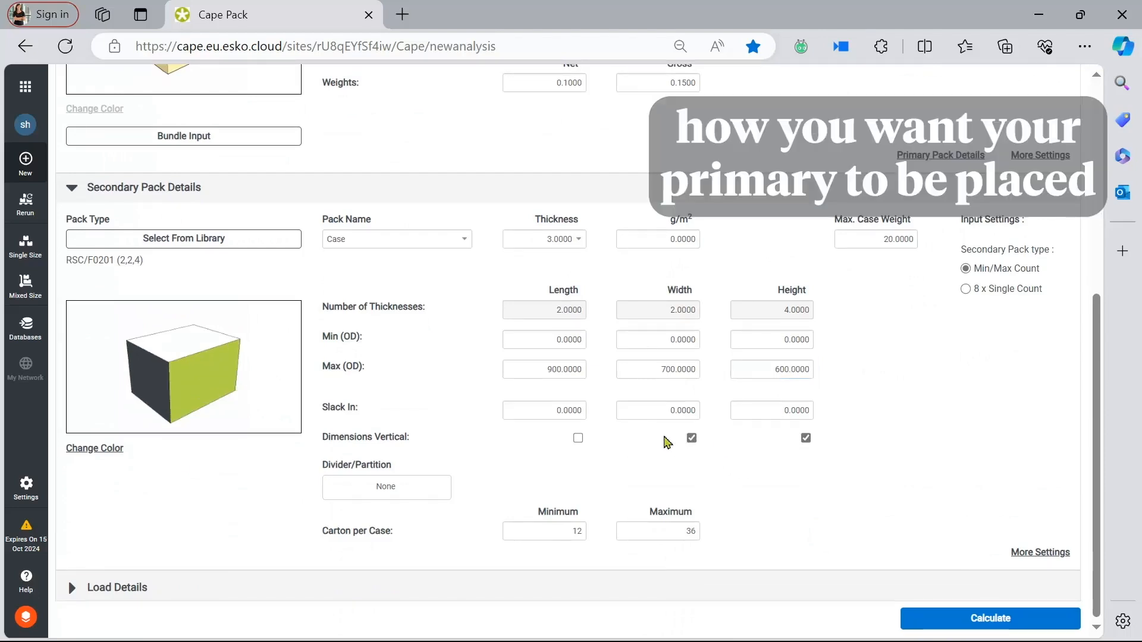
click(578, 437)
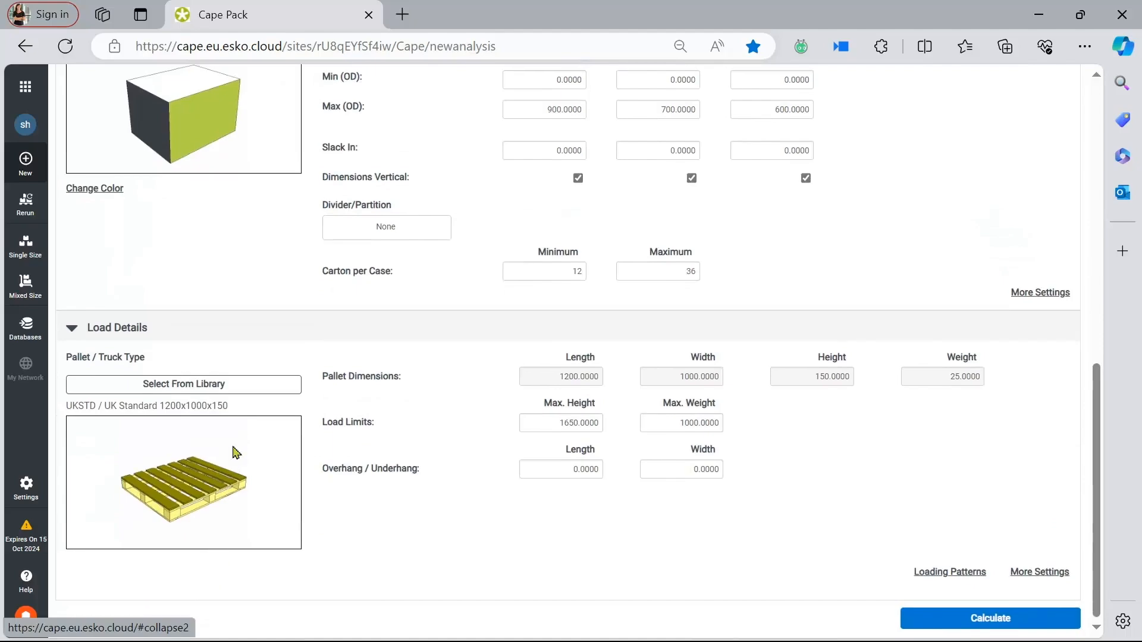
Search the pallet library for 'euro' and select the EURO 1200 × 800 × 150 pallet.
click(183, 383)
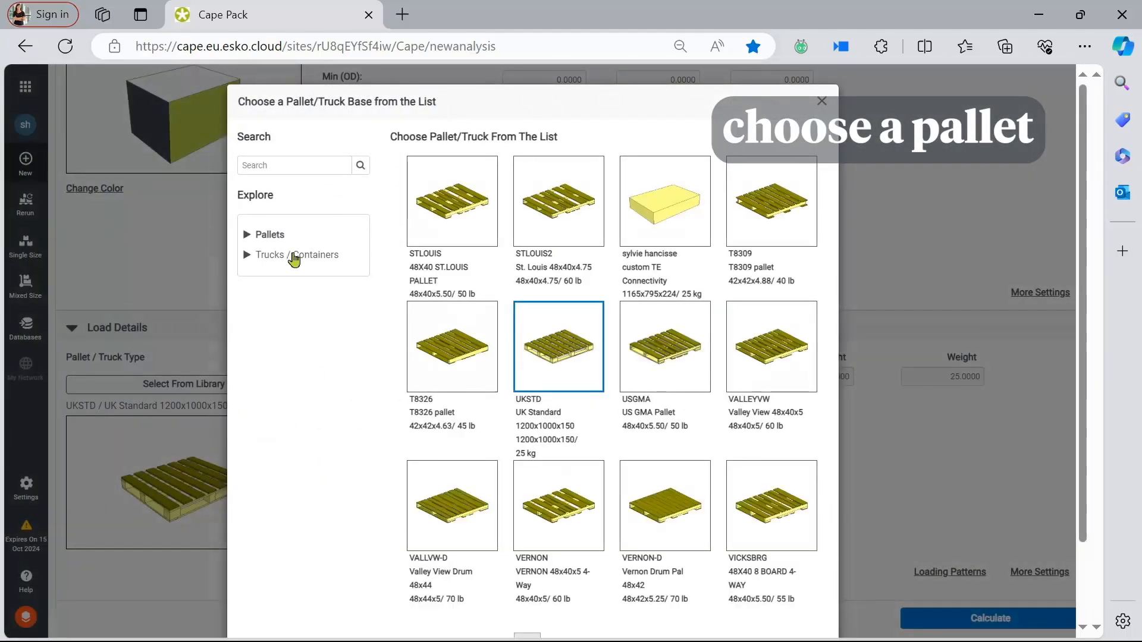
click(293, 164)
text(euro)
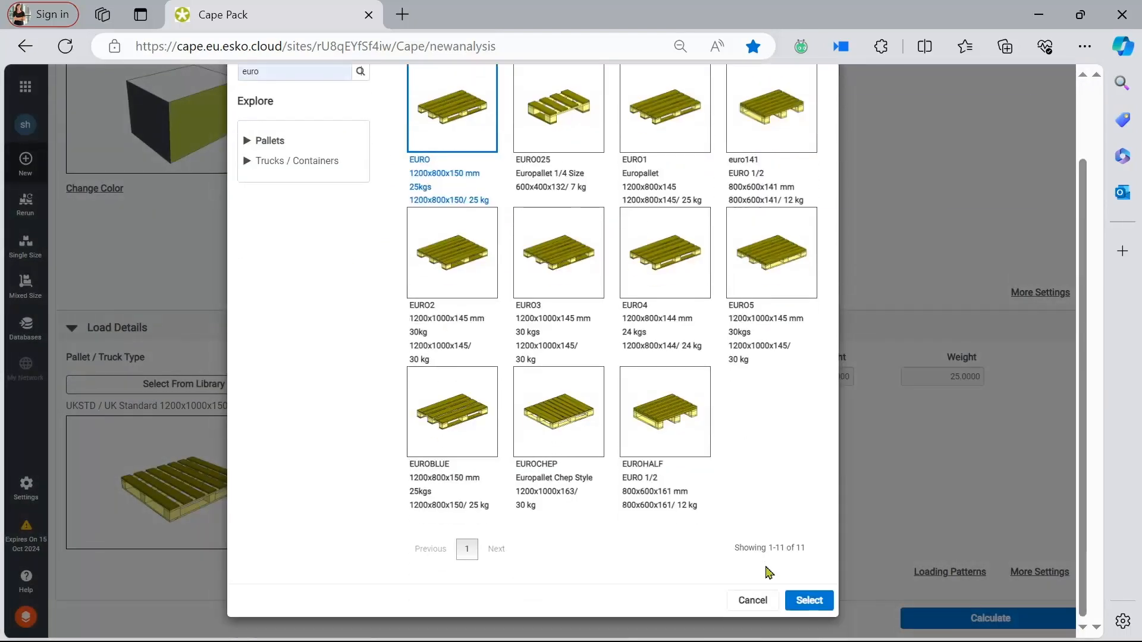
click(809, 600)
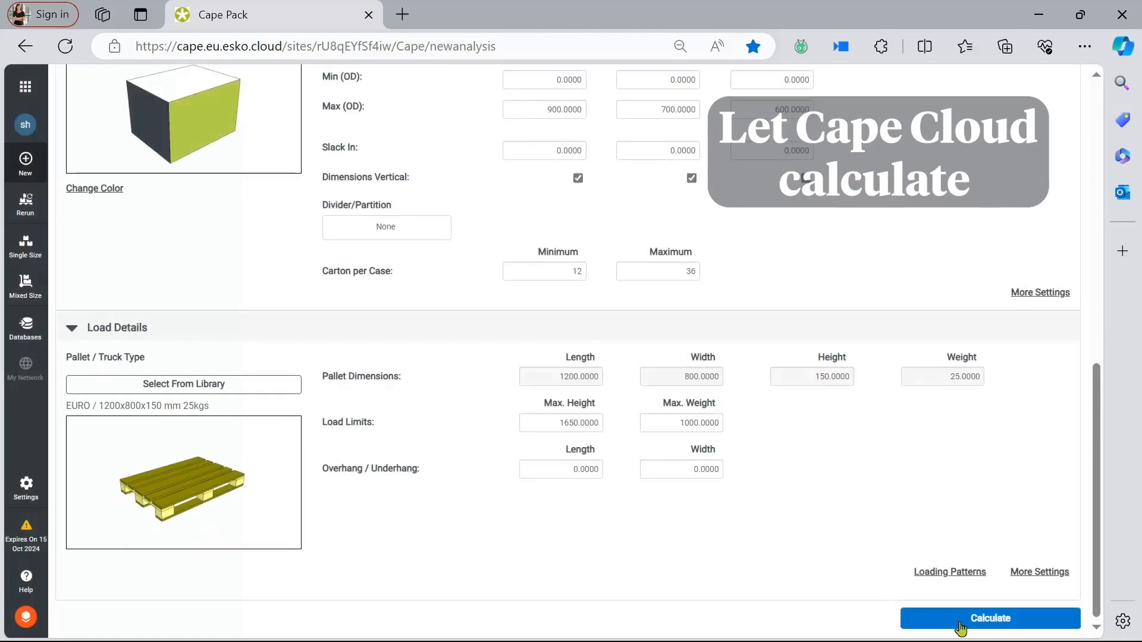
Calculate and recalculate to list six solutions, the best packing 64 cartons per load.
click(989, 619)
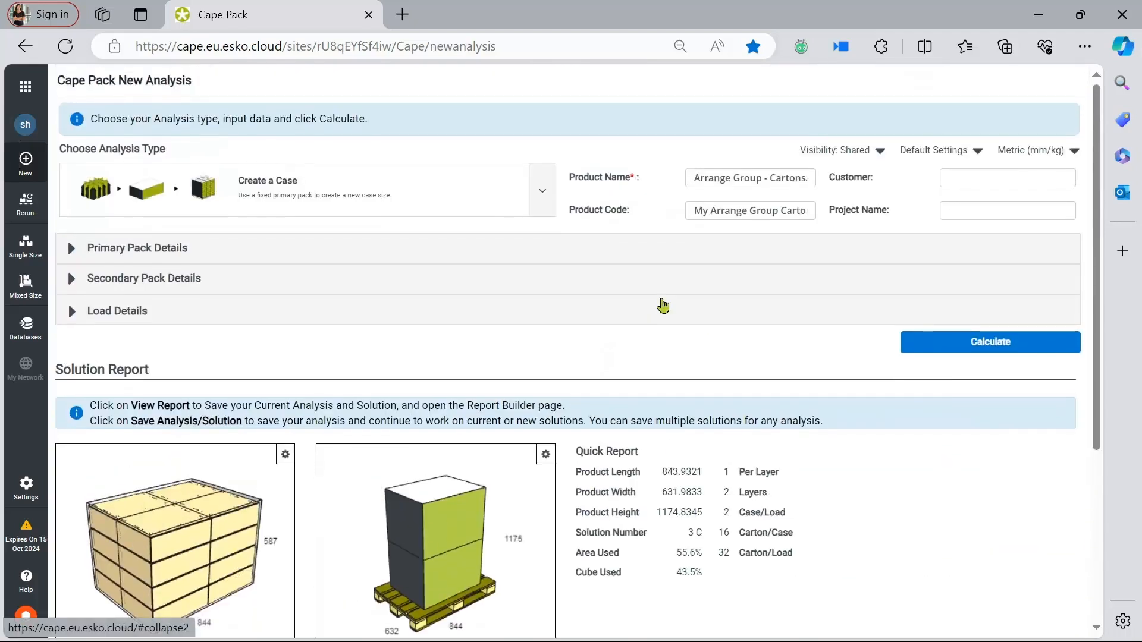
mouse_move(72, 320)
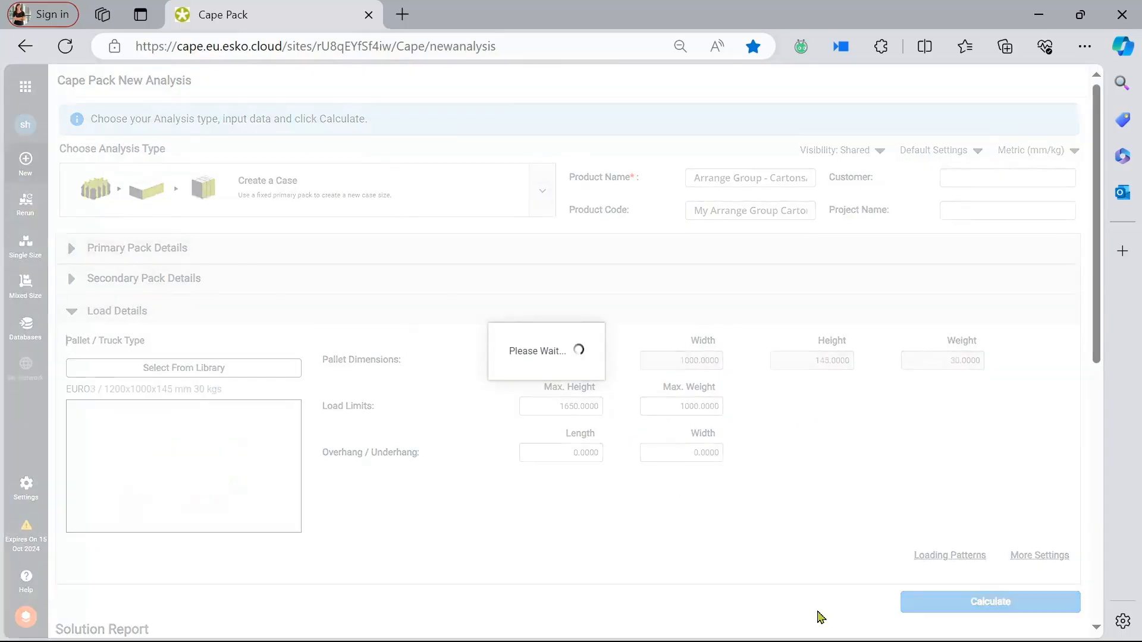
click(989, 602)
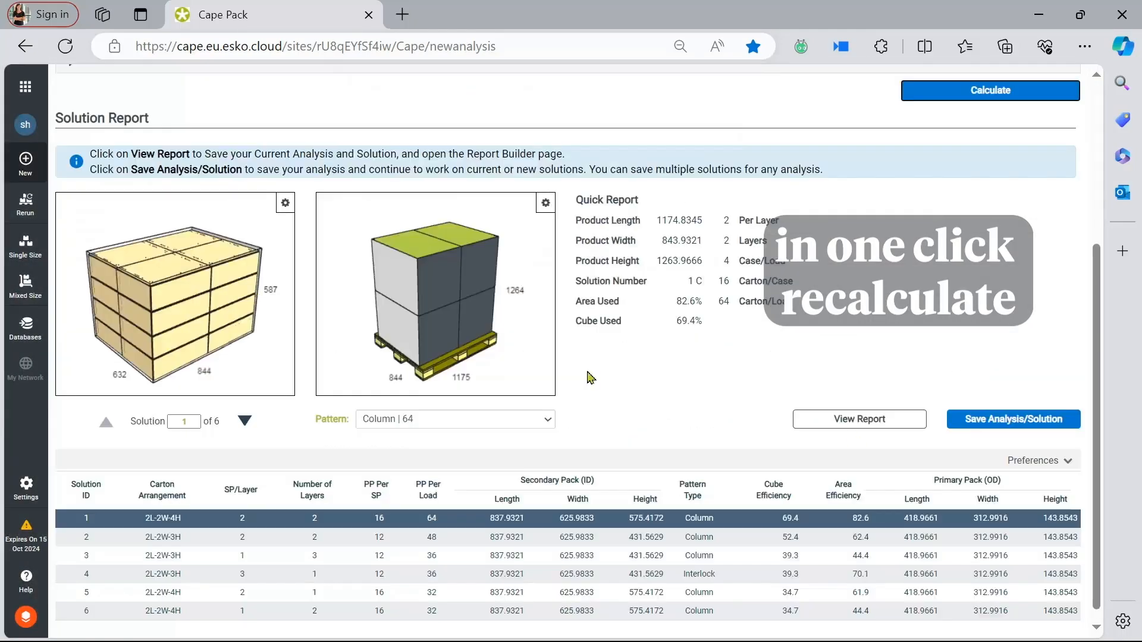